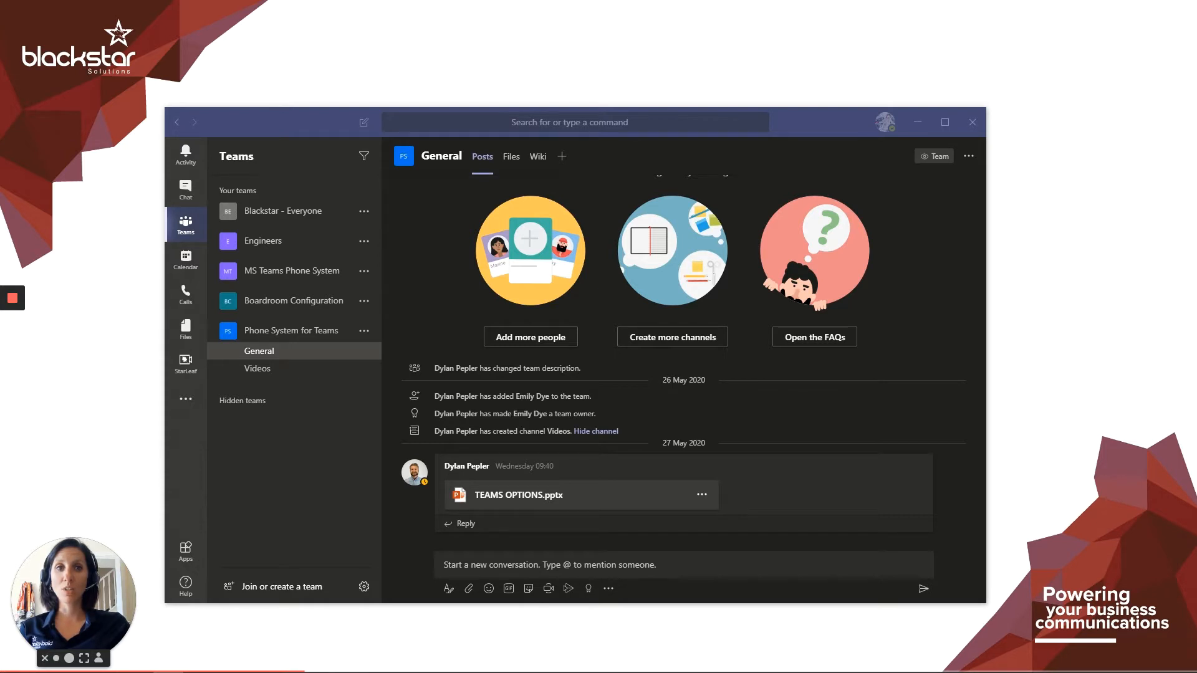
mouse_move(184, 296)
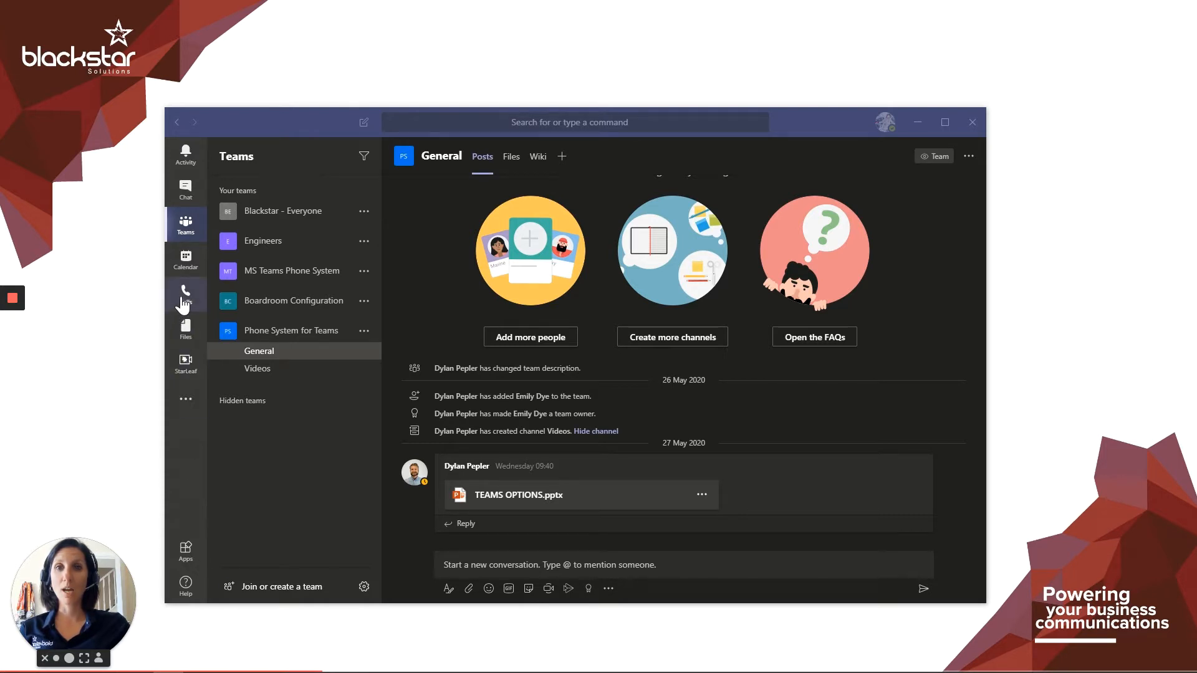
Open the Calls area to show the speed dial contacts
left_click(184, 293)
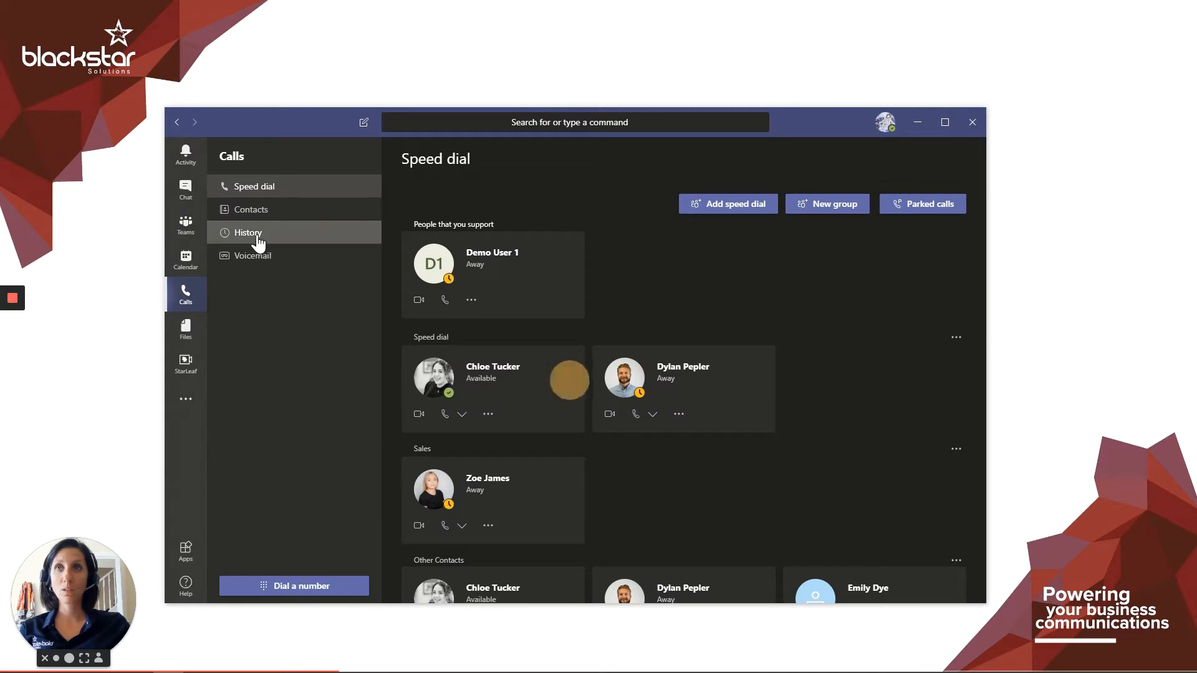
left_click(248, 232)
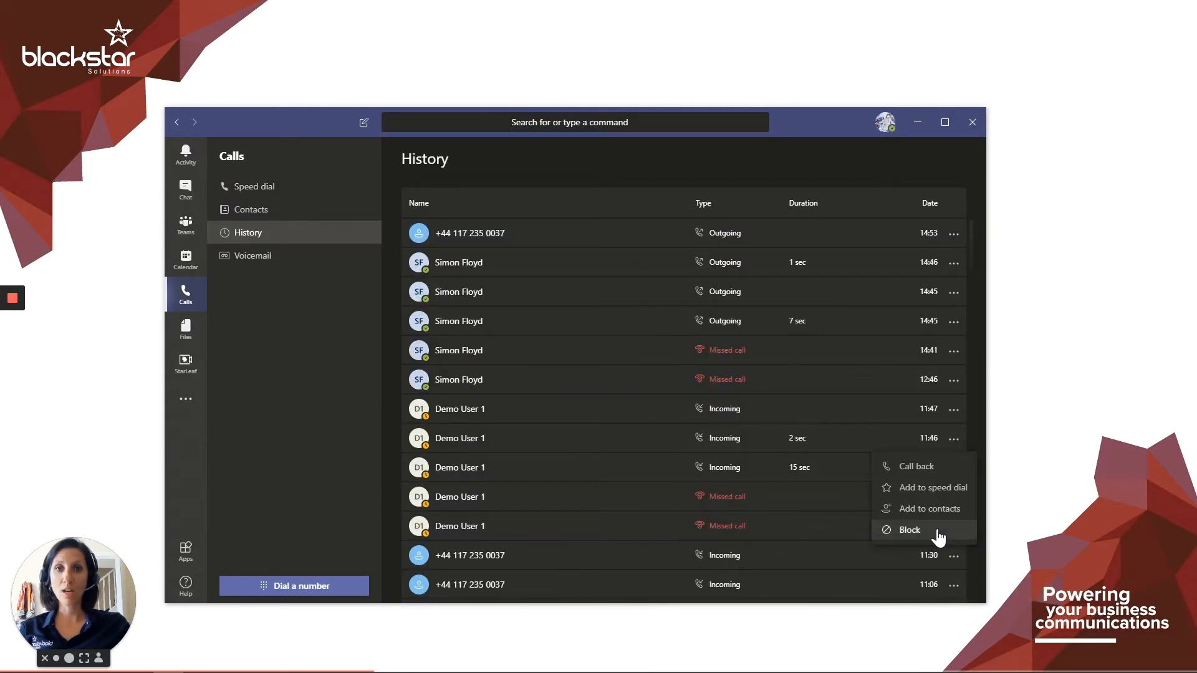
left_click(910, 529)
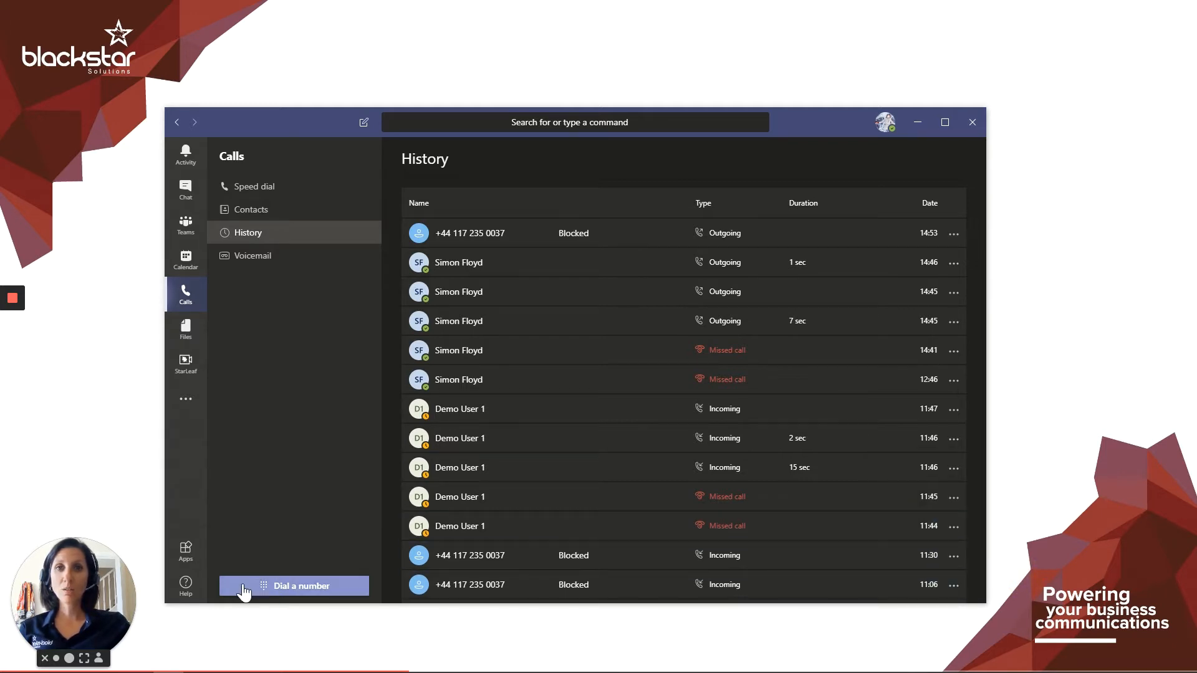
mouse_move(258, 526)
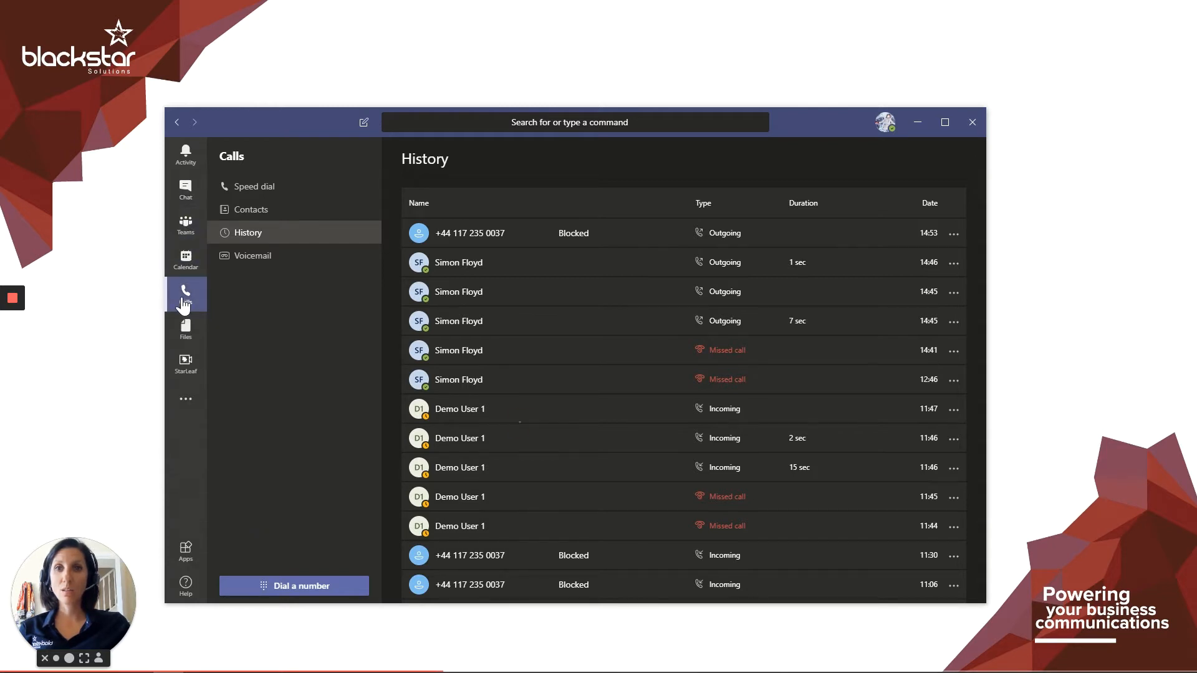
Review contact options in Contacts, then reach Settings > Privacy via the profile menu
left_click(251, 210)
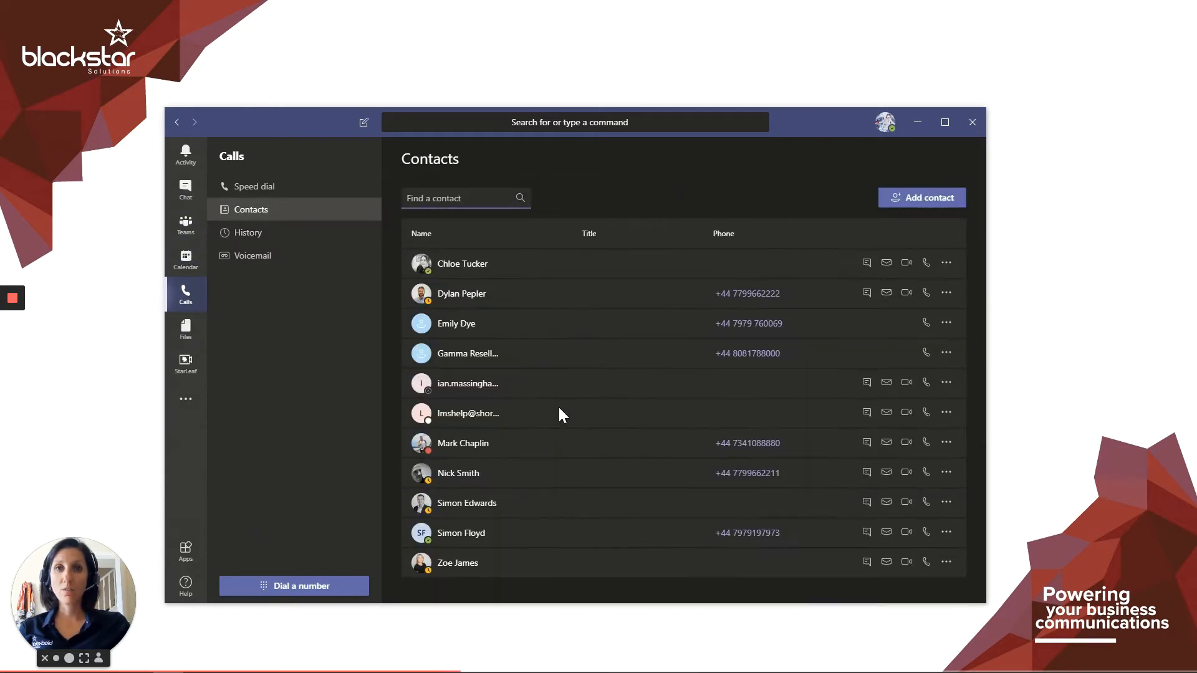
mouse_move(946, 323)
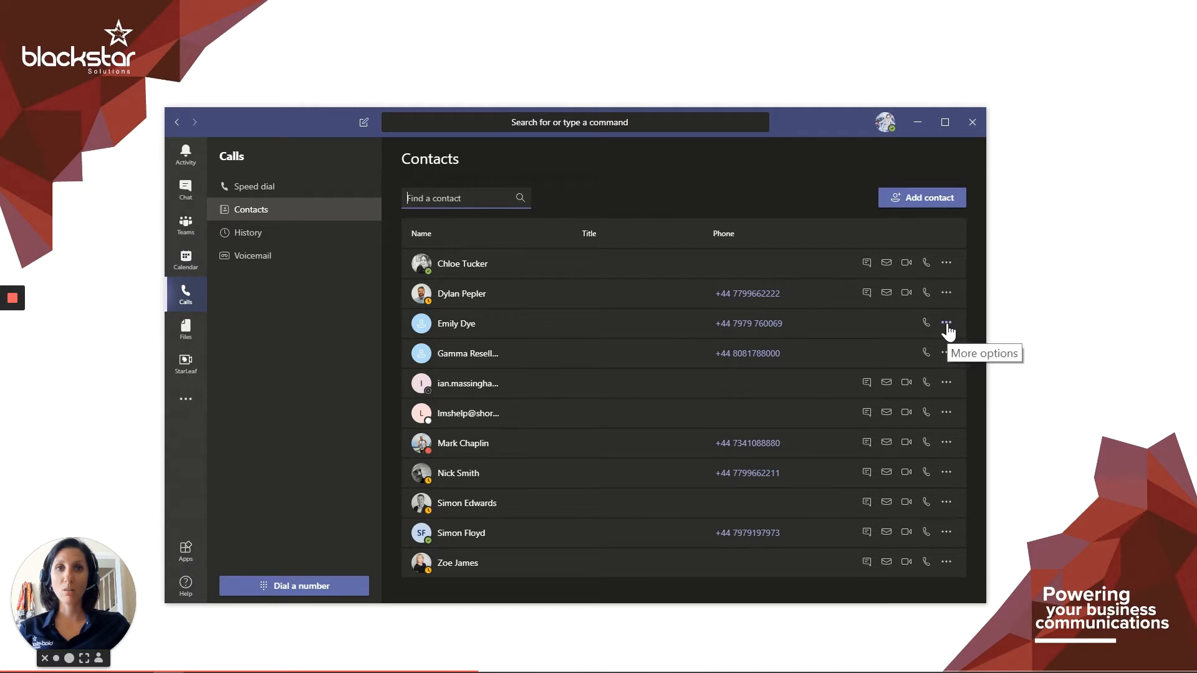
left_click(946, 323)
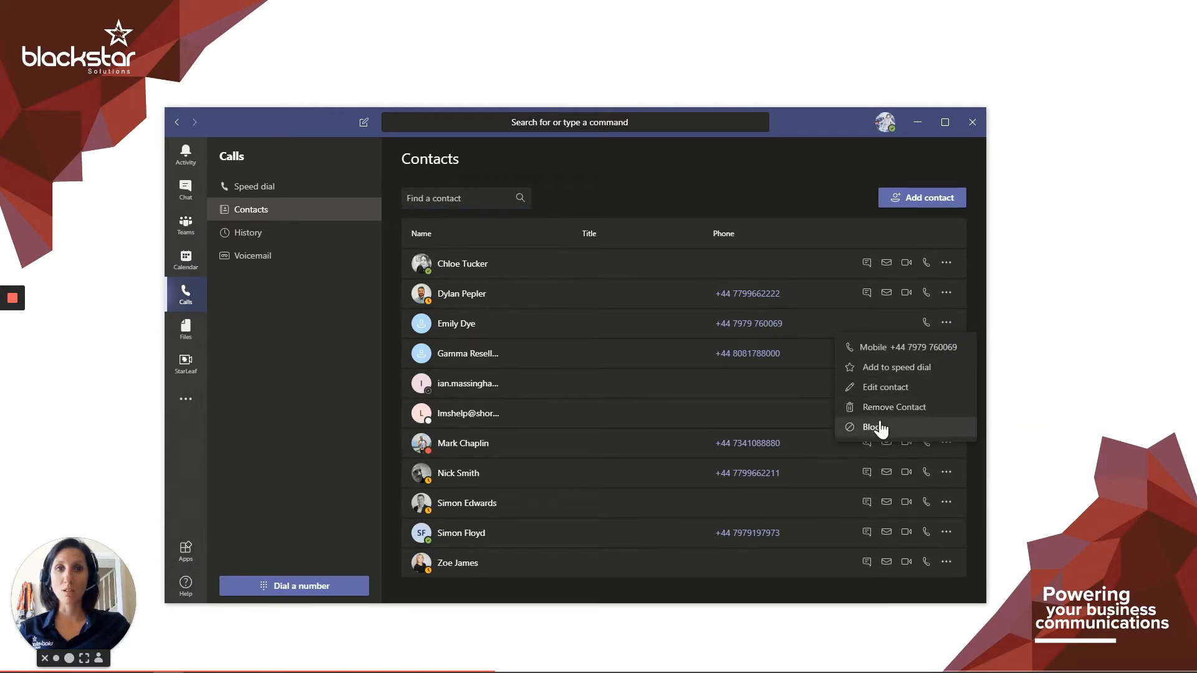
mouse_move(880, 435)
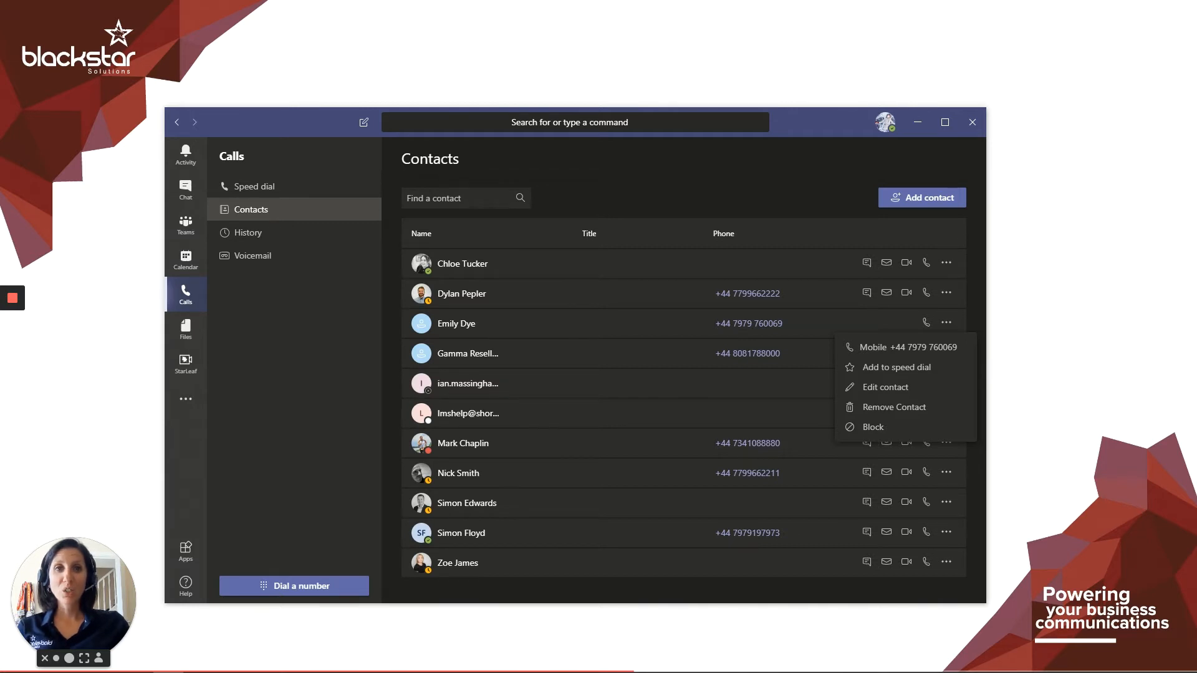
mouse_move(905, 231)
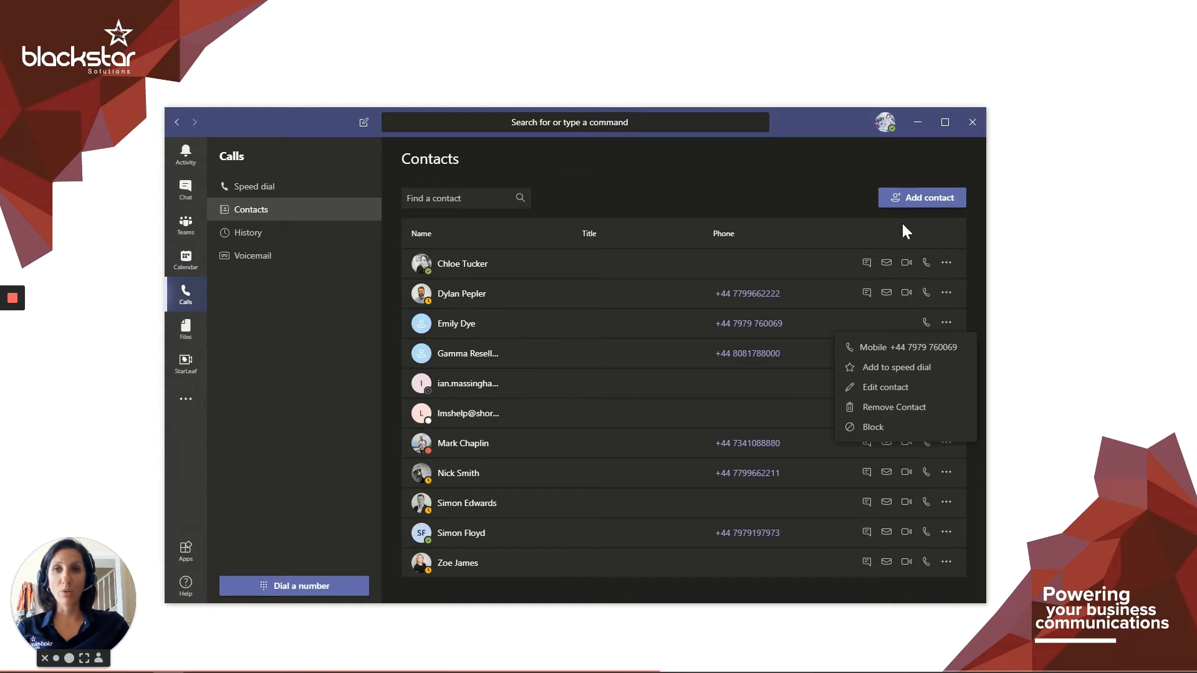
left_click(885, 122)
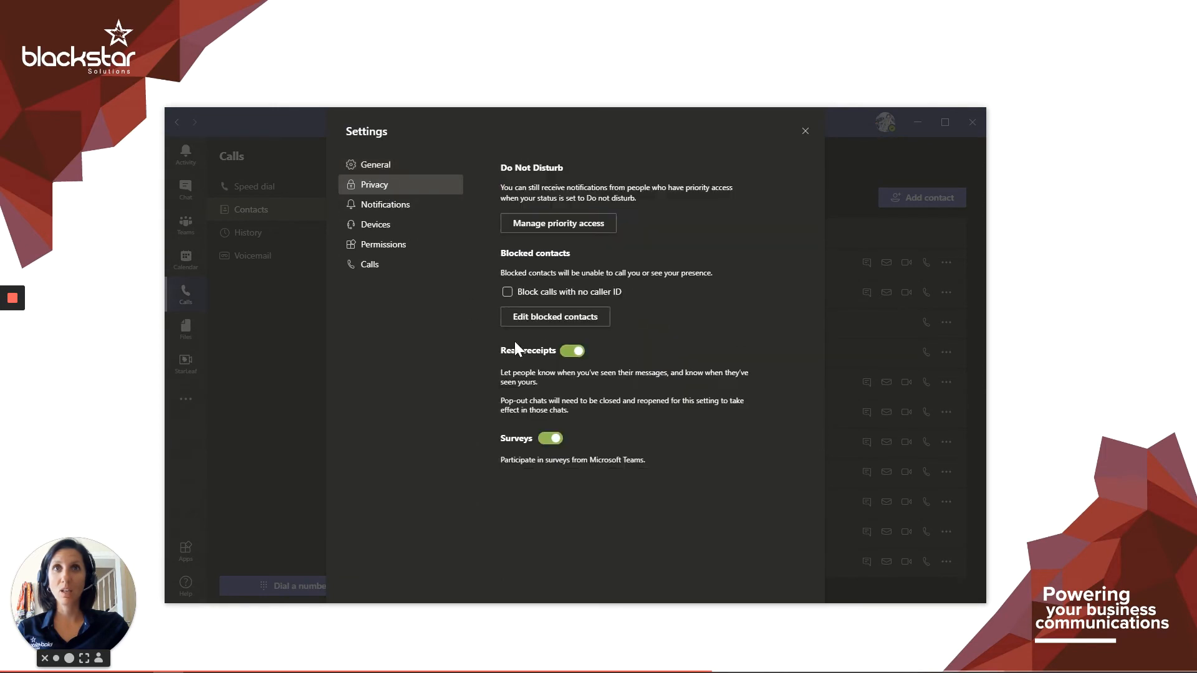
left_click(555, 316)
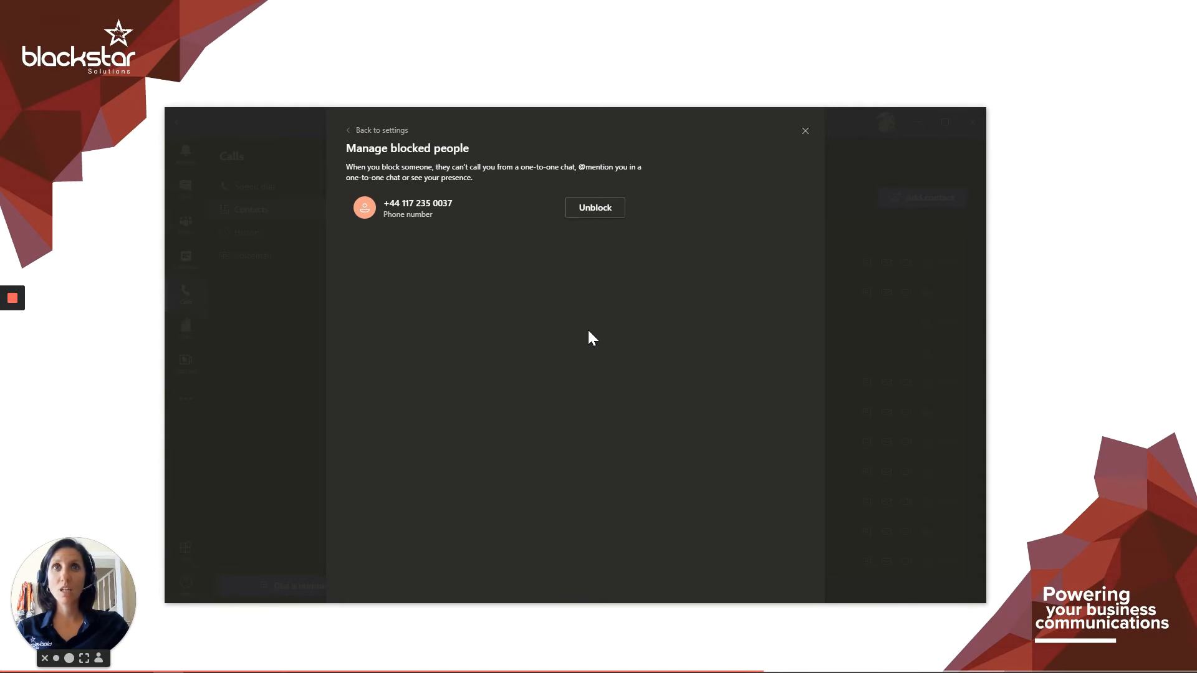
mouse_move(603, 221)
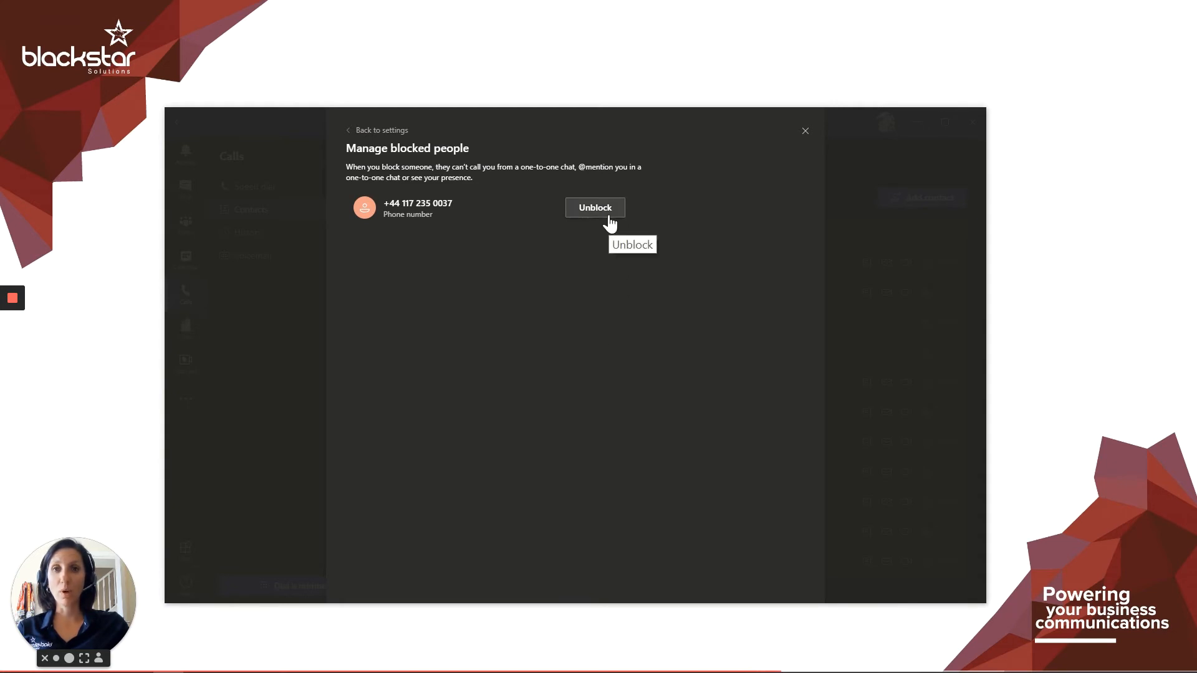
mouse_move(672, 190)
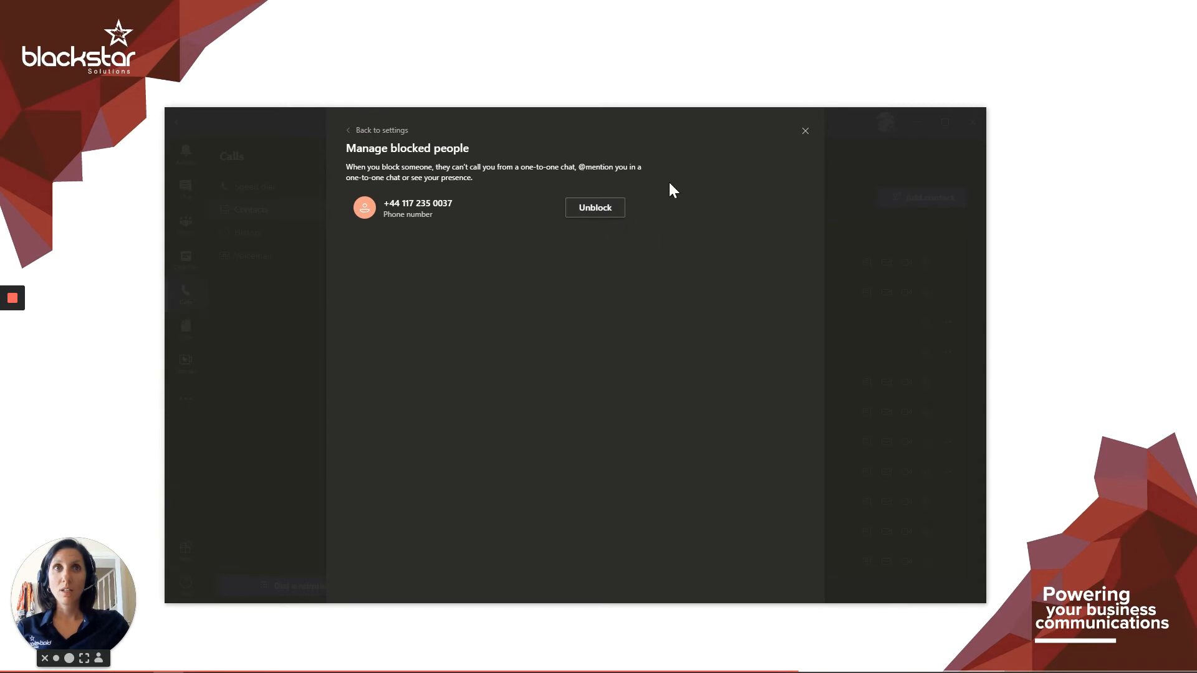
Leave Block calls with no caller ID off and close Settings
left_click(804, 130)
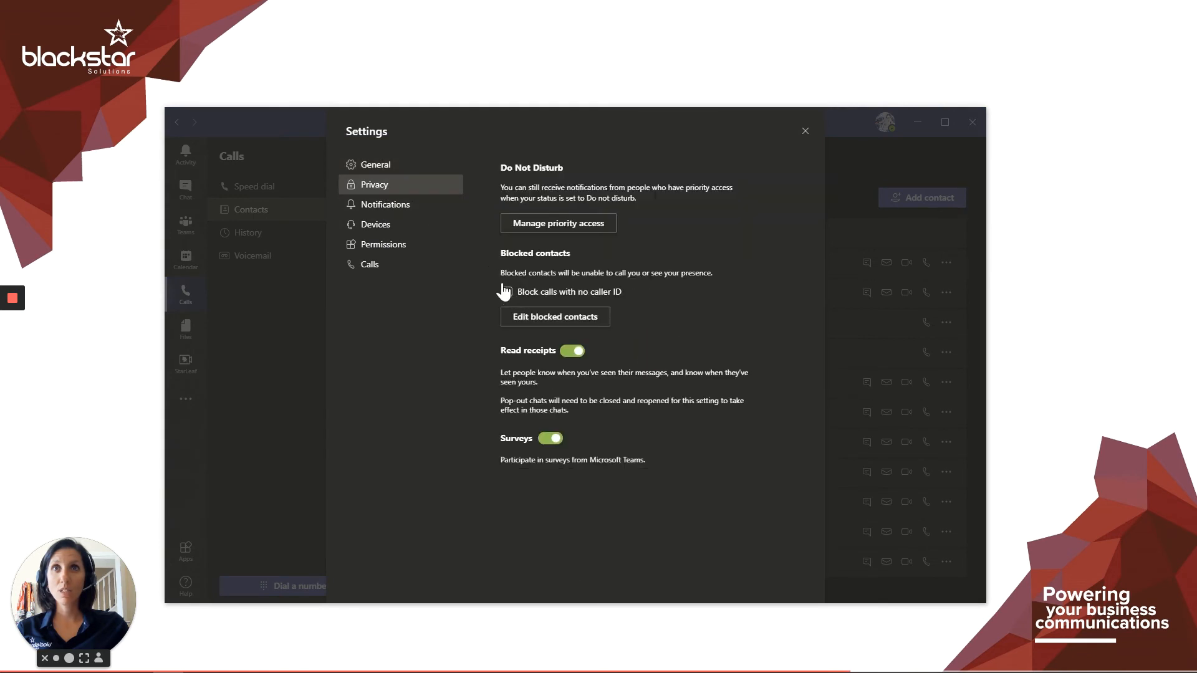
left_click(507, 292)
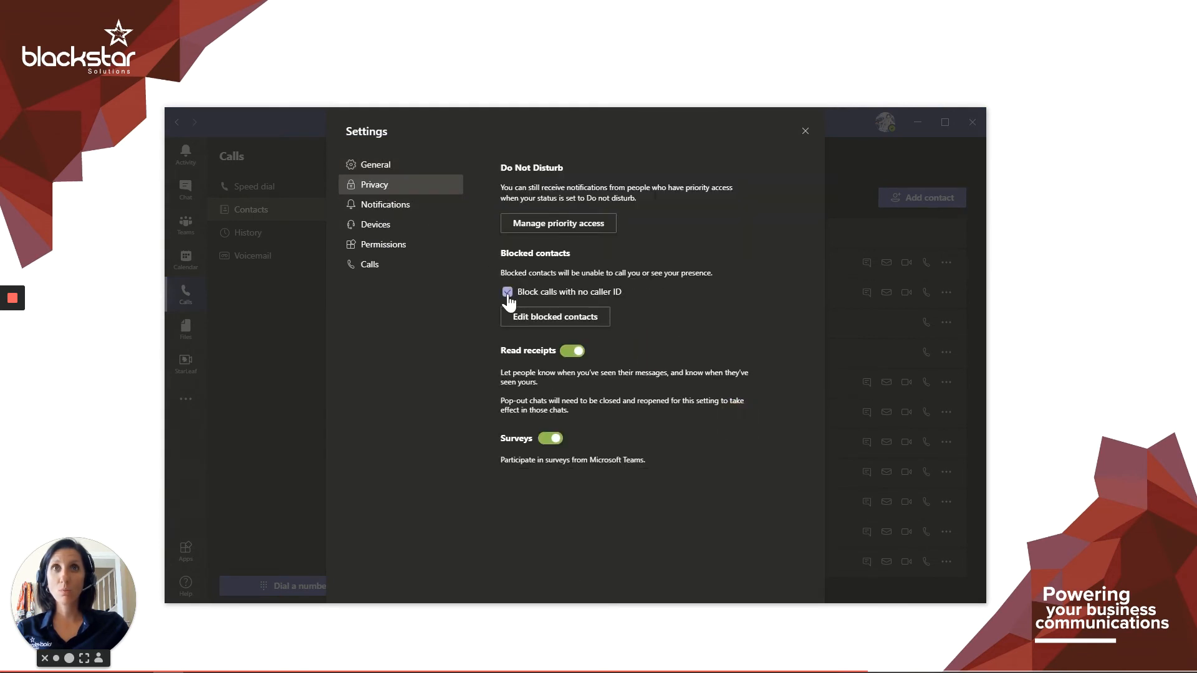
left_click(507, 291)
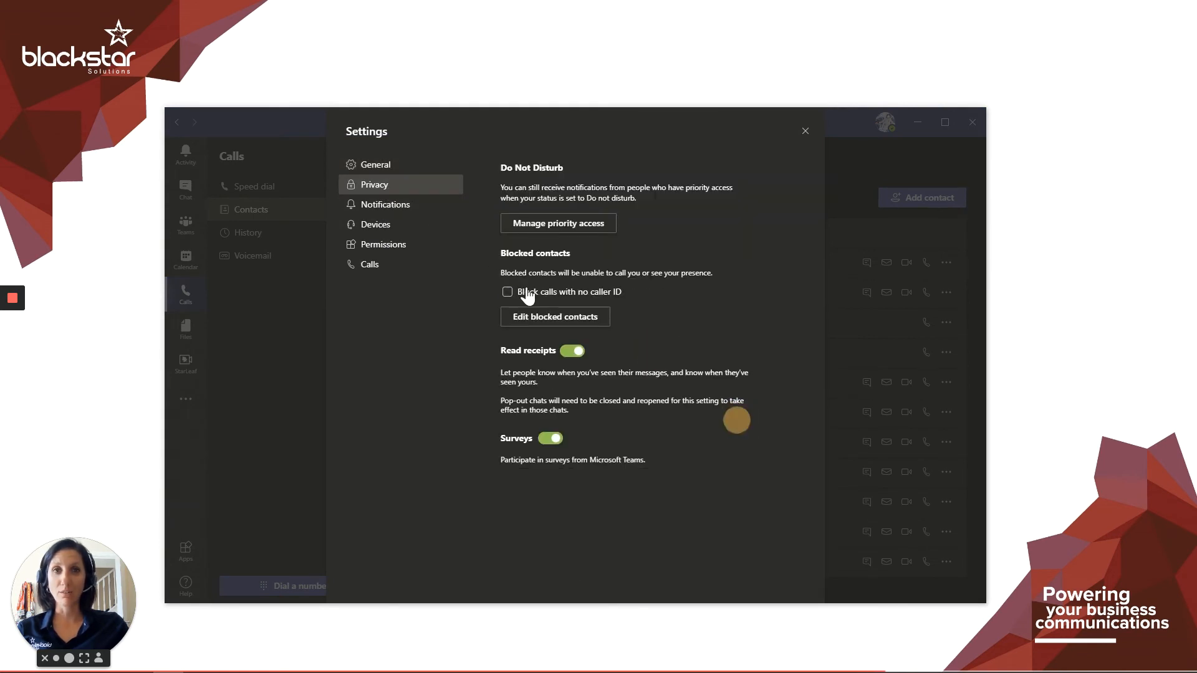
left_click(803, 130)
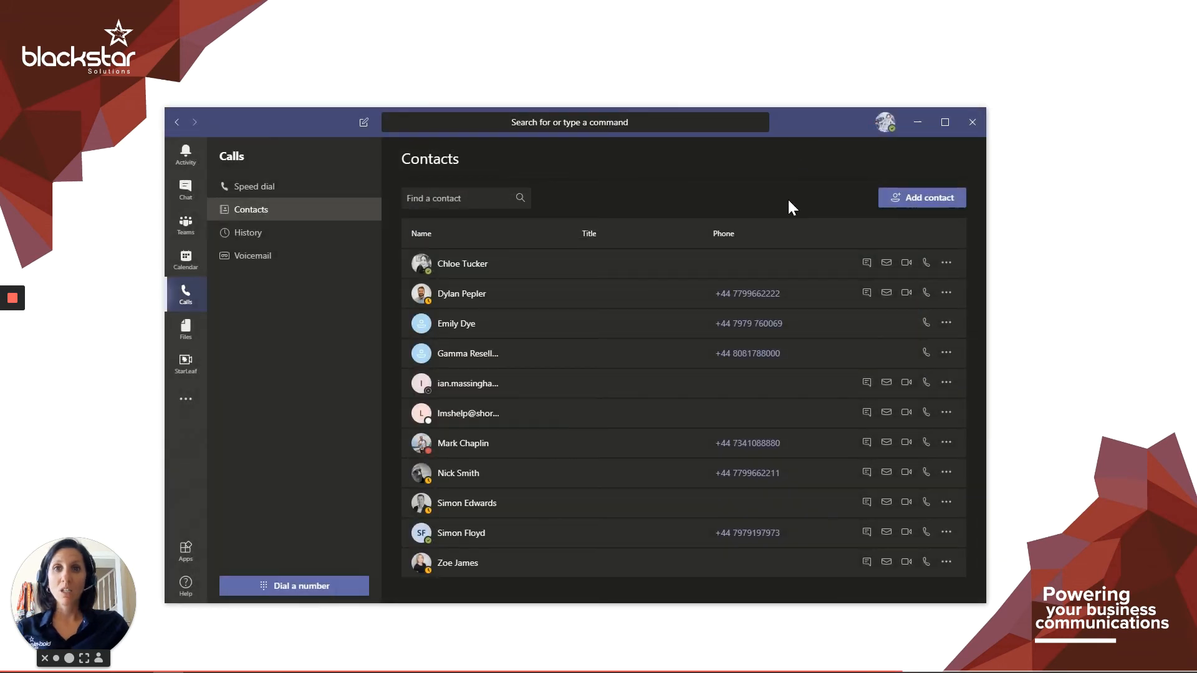
mouse_move(679, 238)
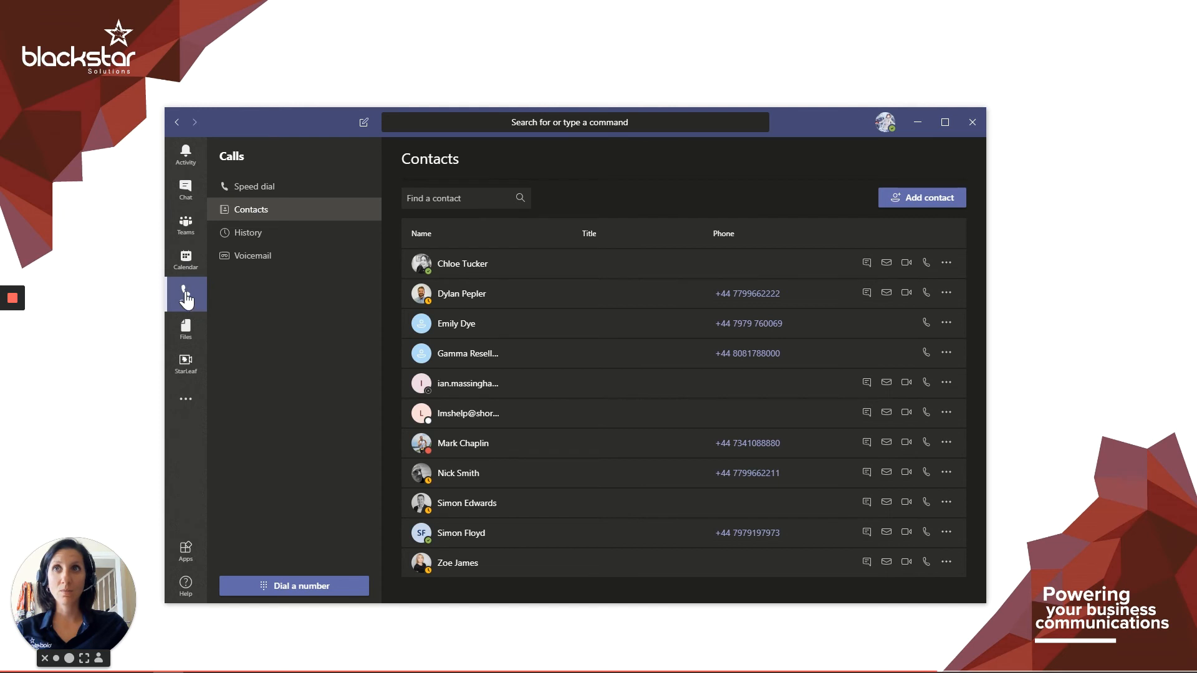
left_click(248, 232)
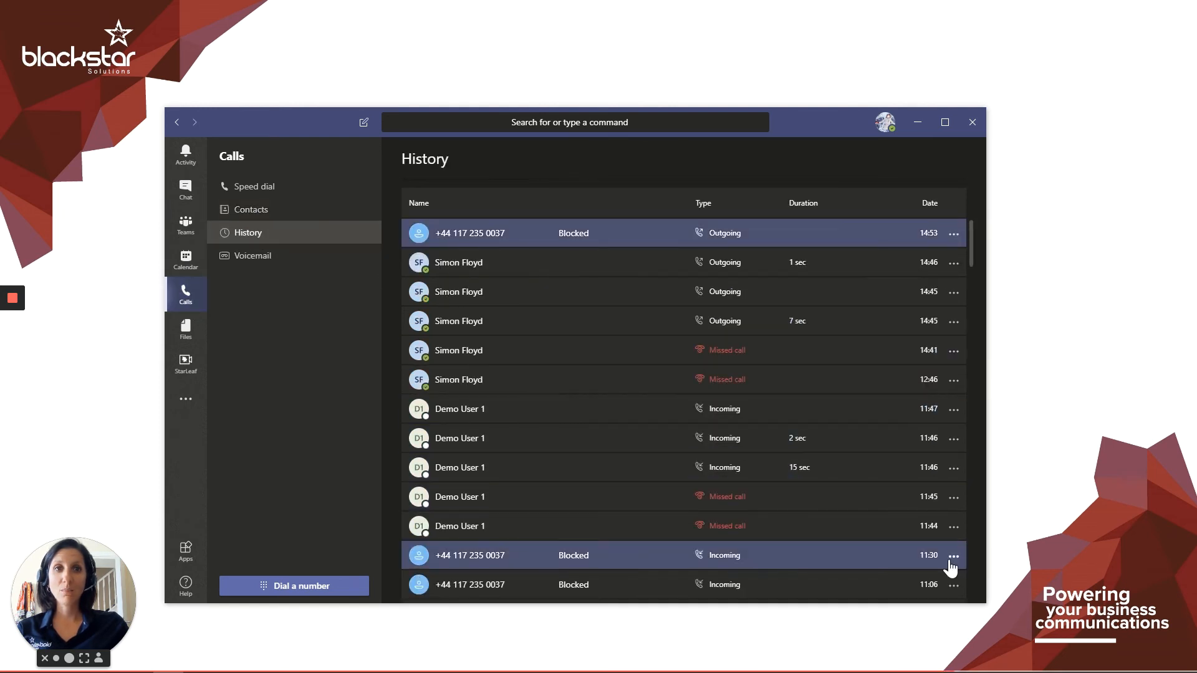
left_click(952, 555)
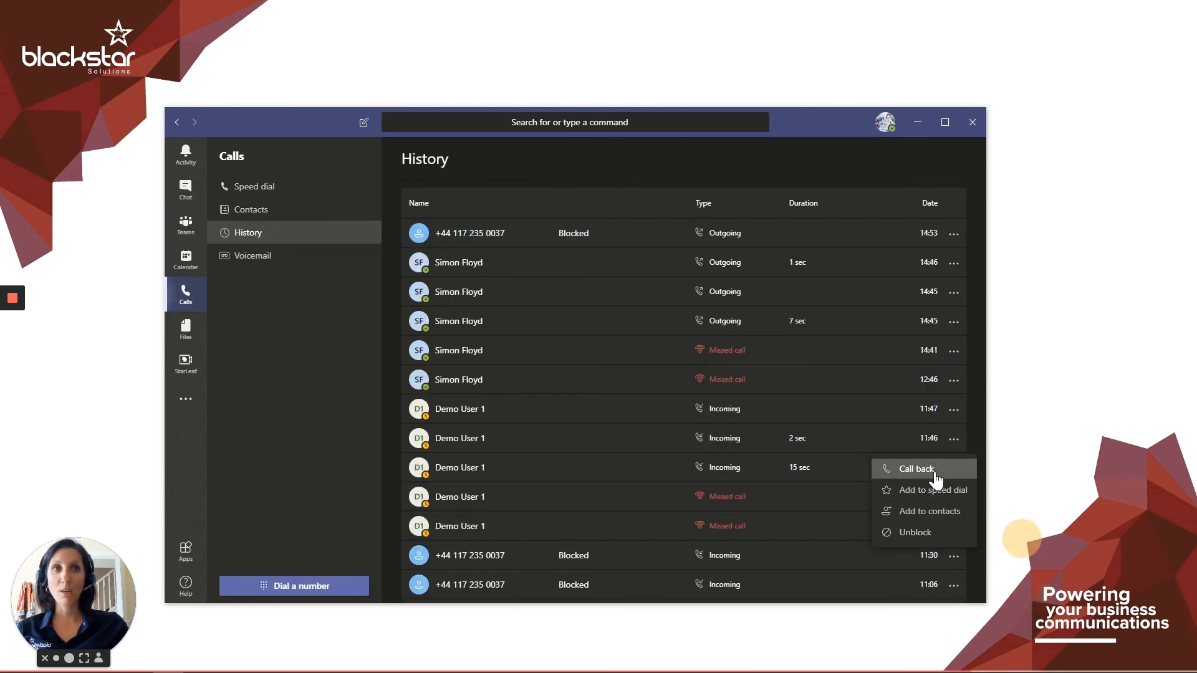
left_click(915, 469)
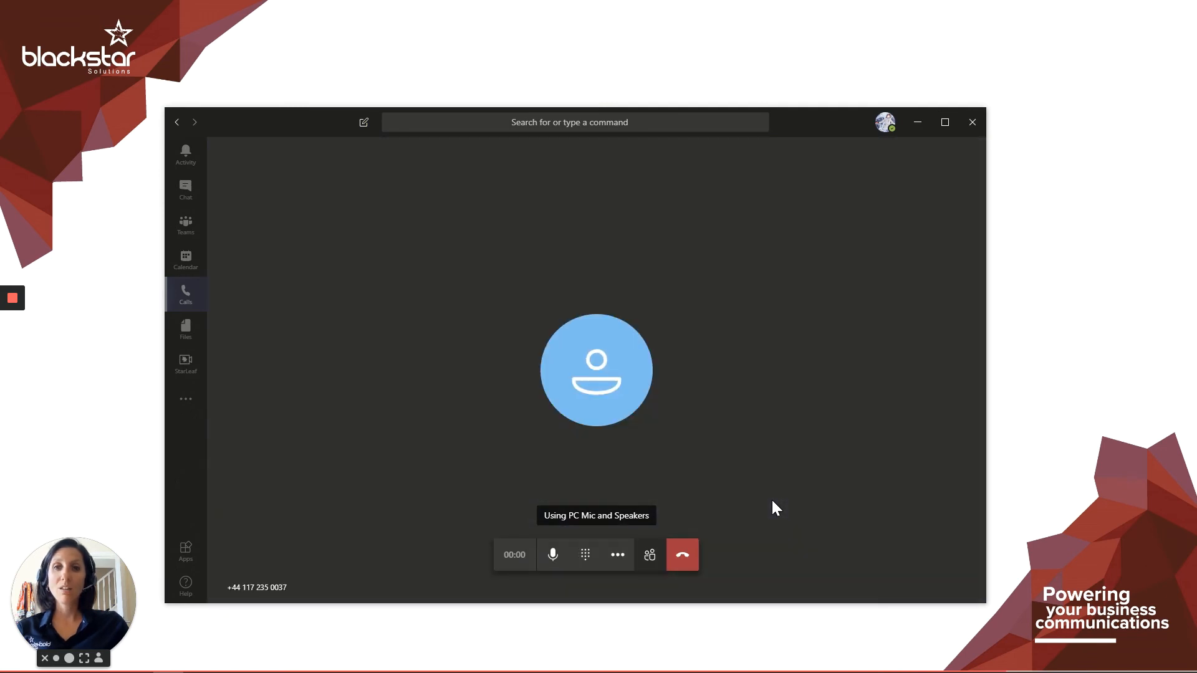
mouse_move(717, 537)
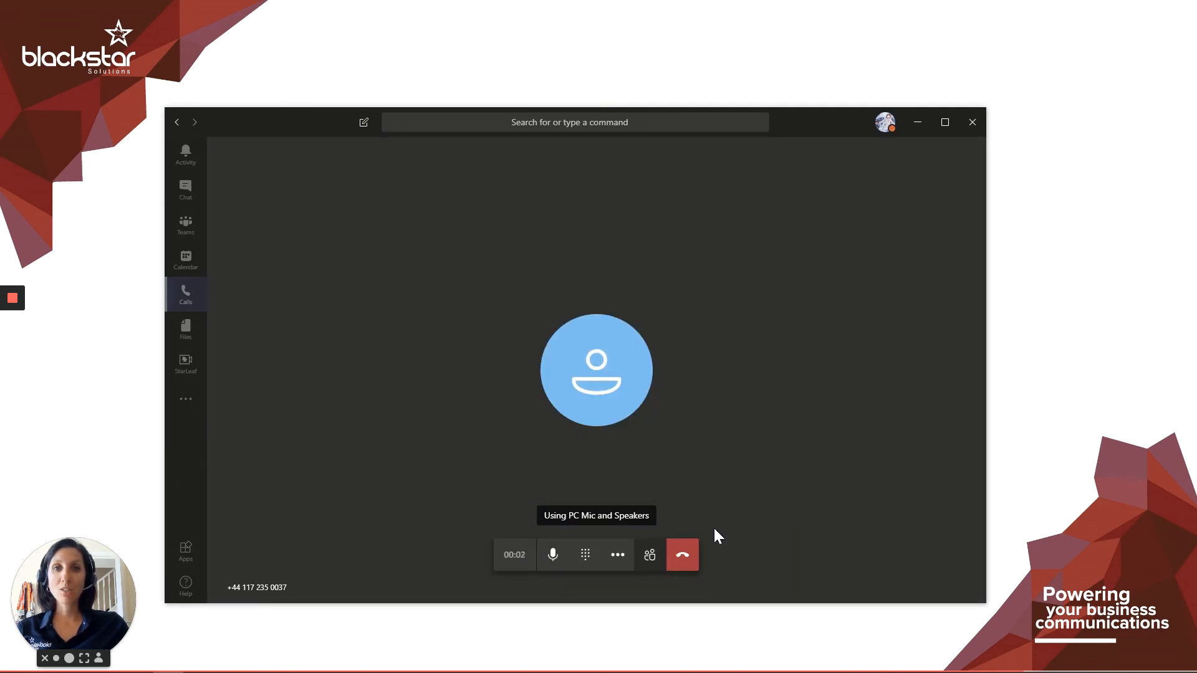
left_click(681, 554)
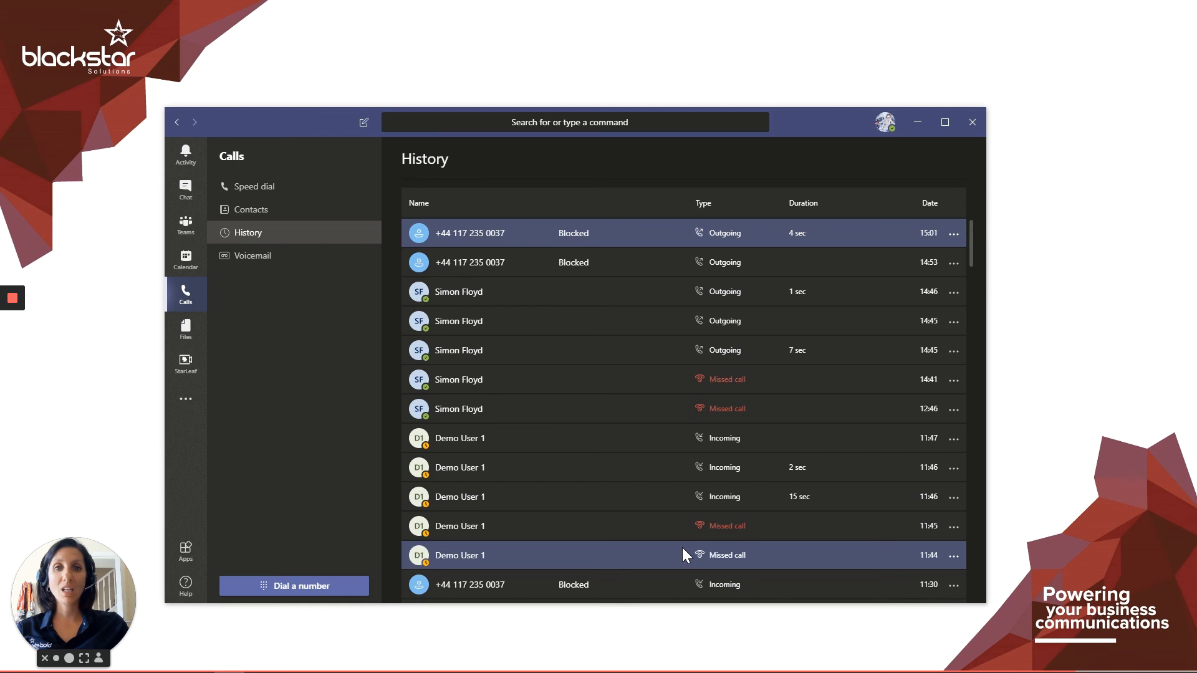
mouse_move(681, 526)
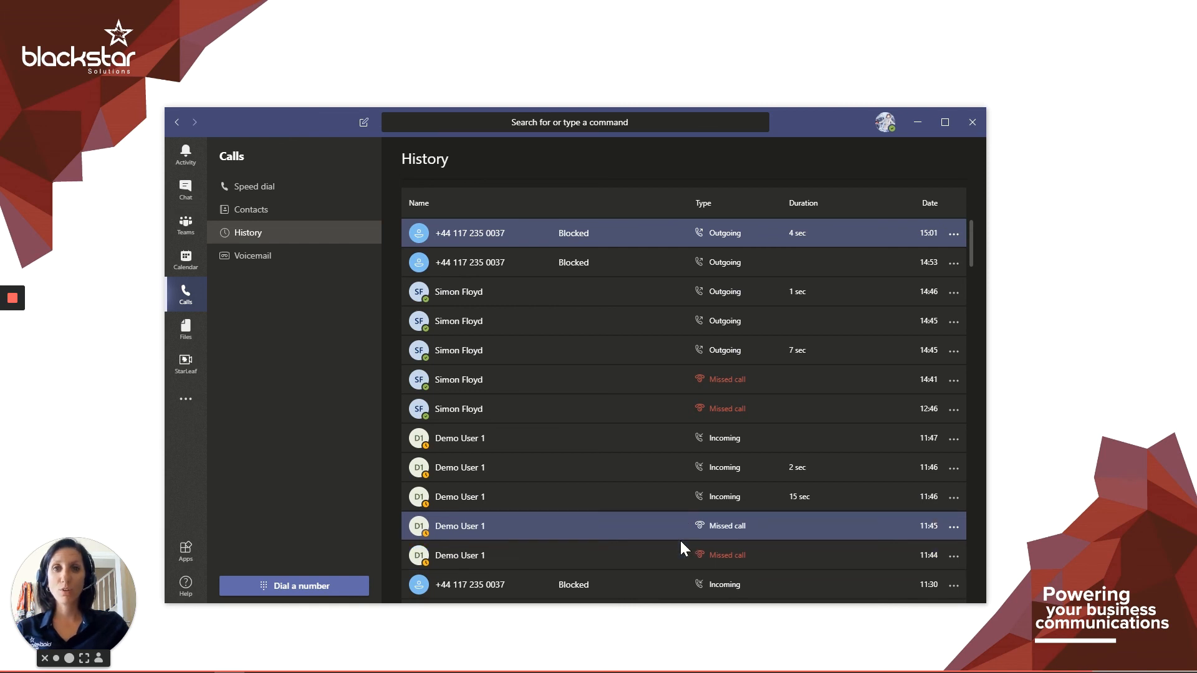